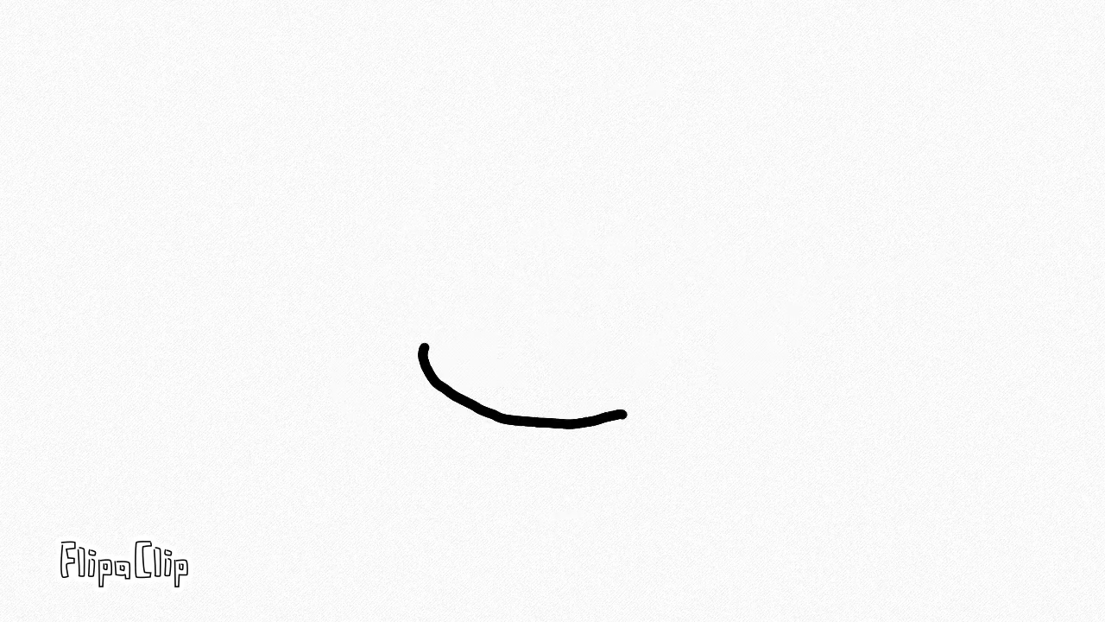
- Draw the black curve stroke and then the yellow curve stroke on successive frames
drag(729, 207, 936, 239)
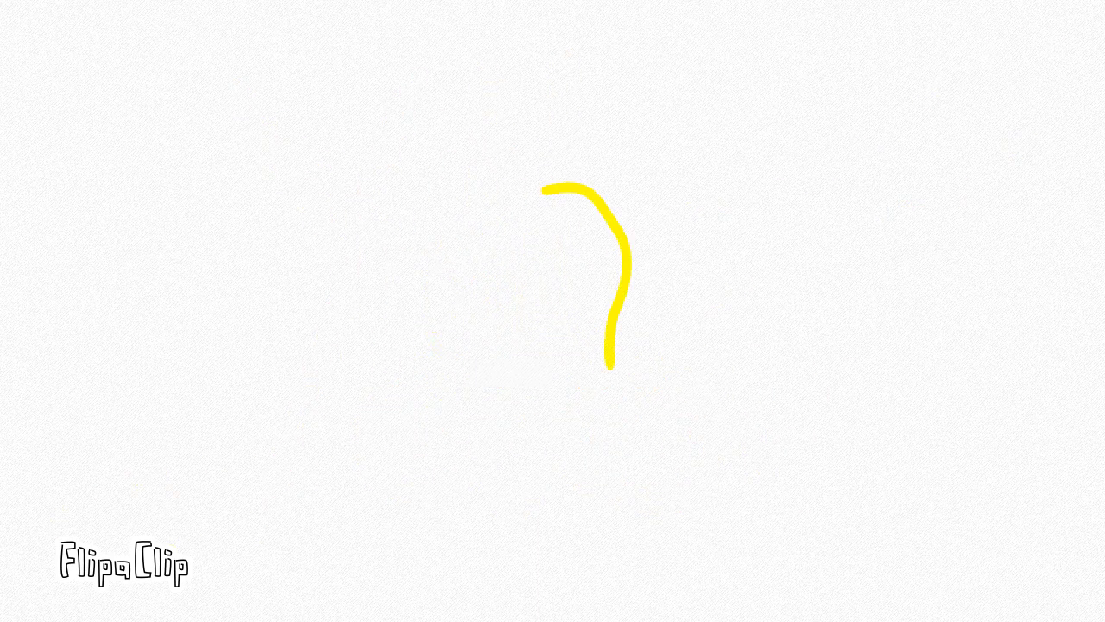
drag(608, 362, 556, 297)
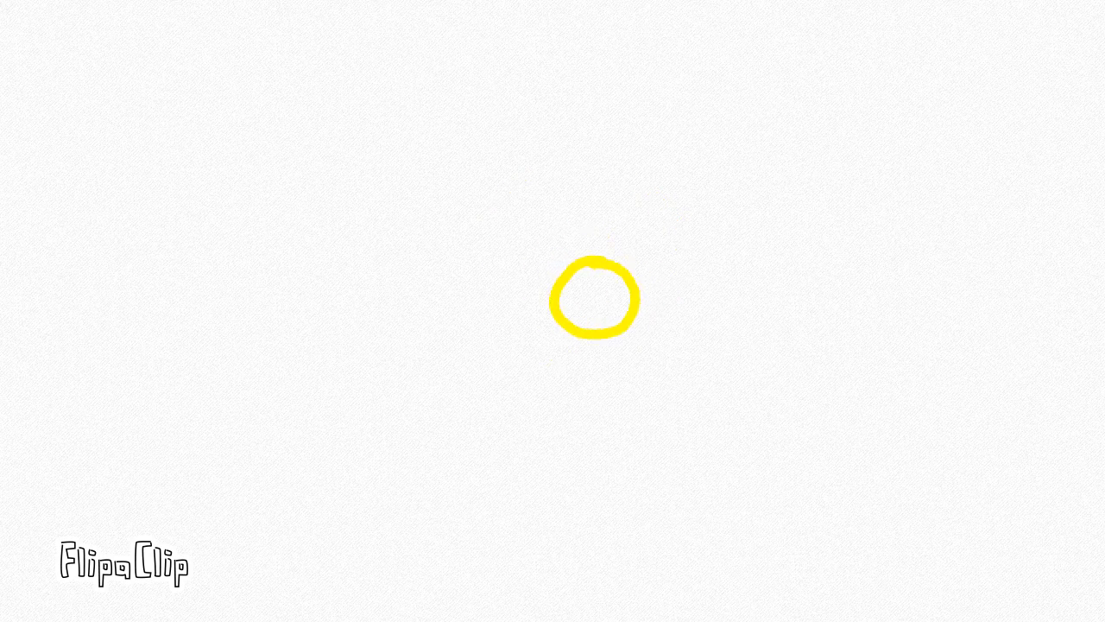